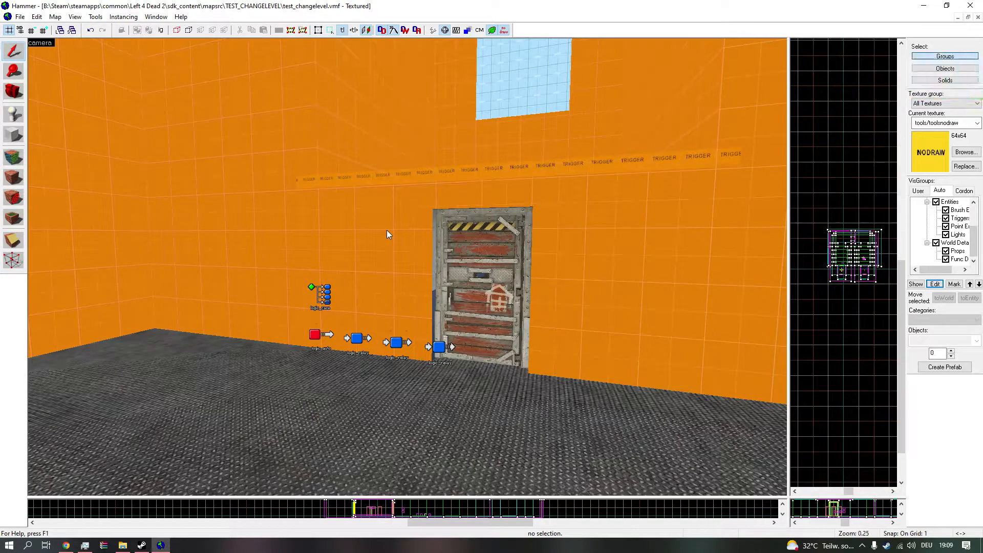
mouse_move(436, 282)
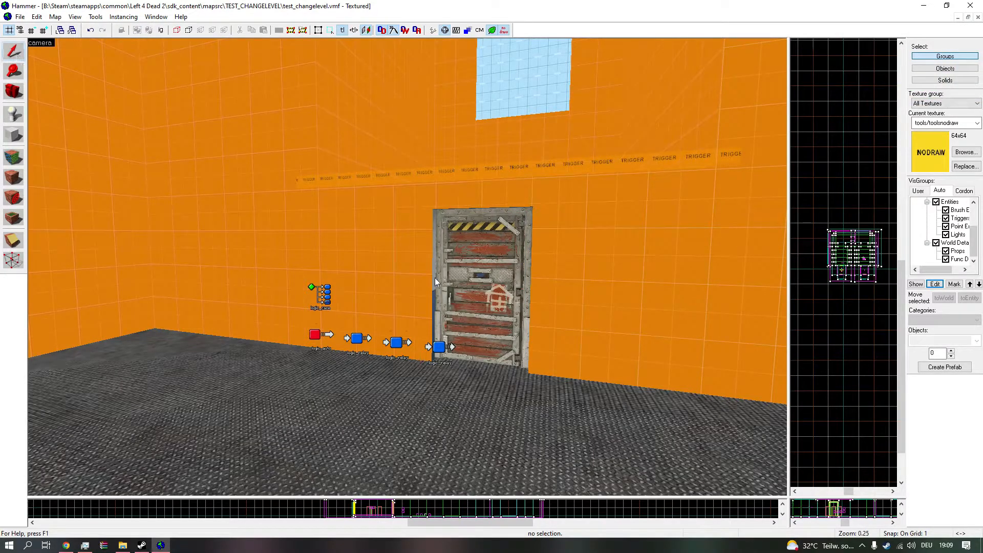
mouse_move(13, 51)
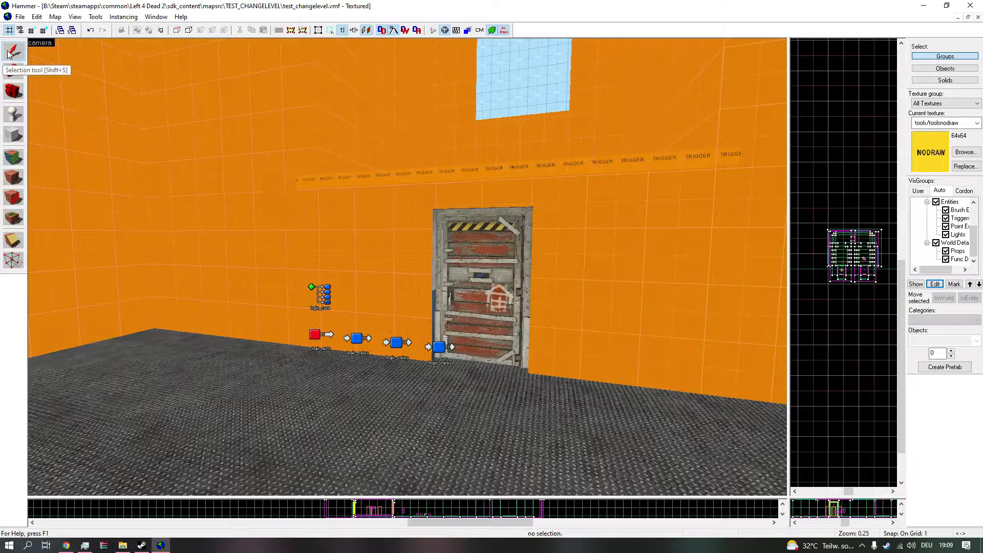
mouse_move(6, 69)
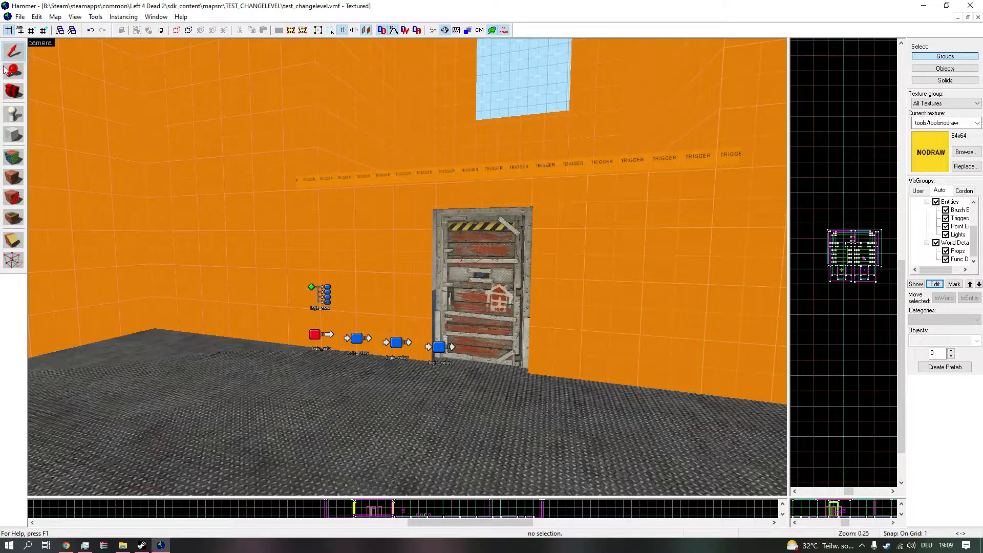
mouse_move(132, 117)
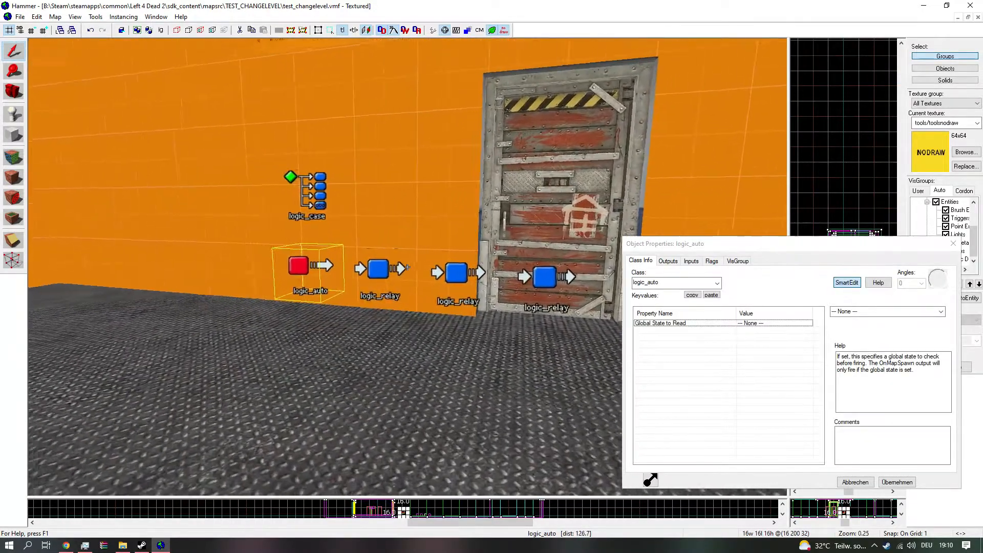
- Inspect the logic_auto's OnMultiNewMap outputs that disable trigger_changelevel1 and trigger_changelevel2
click(667, 261)
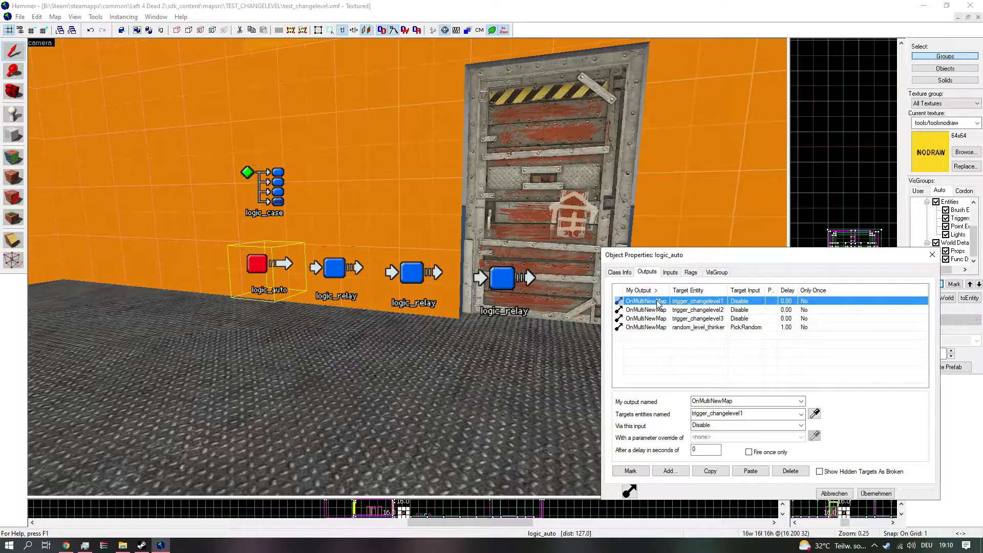
click(698, 310)
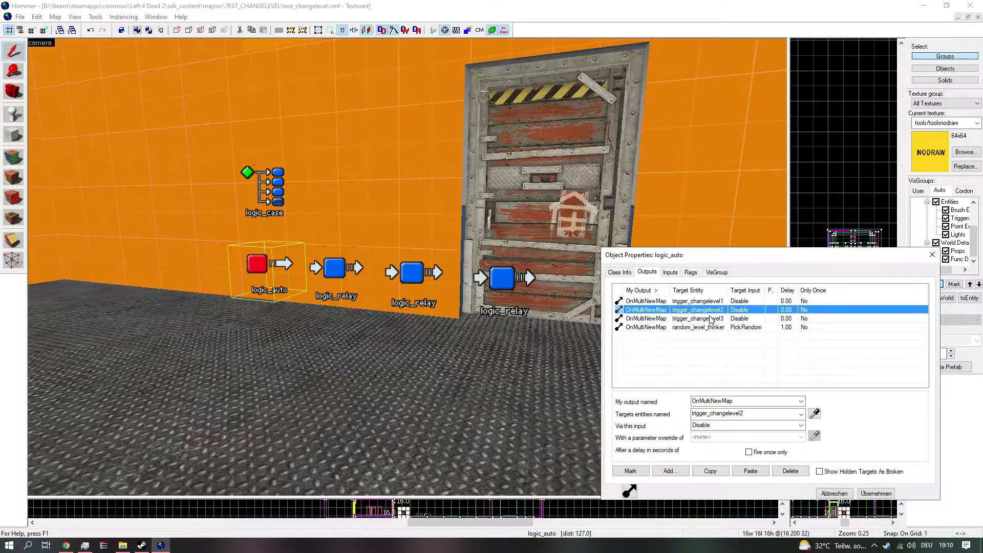
click(646, 300)
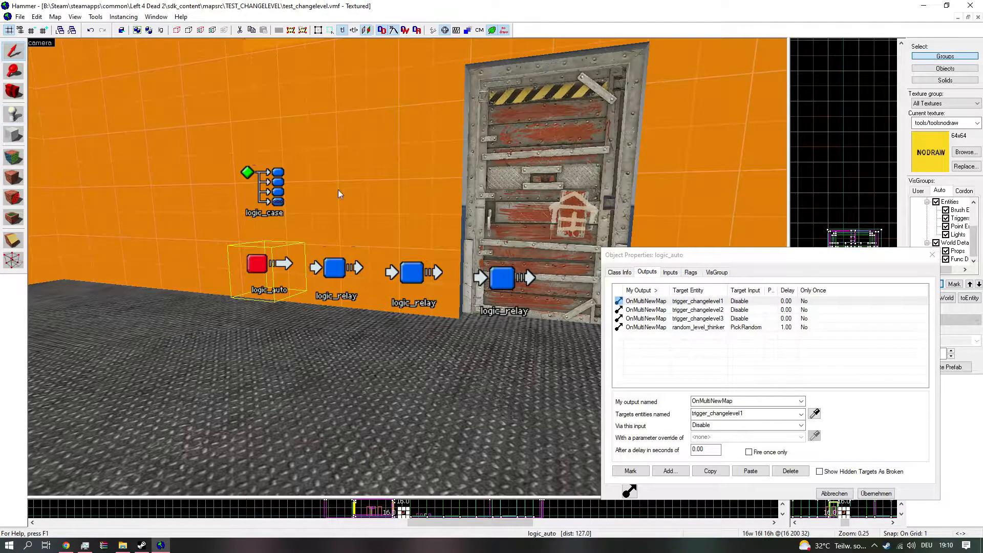
click(698, 309)
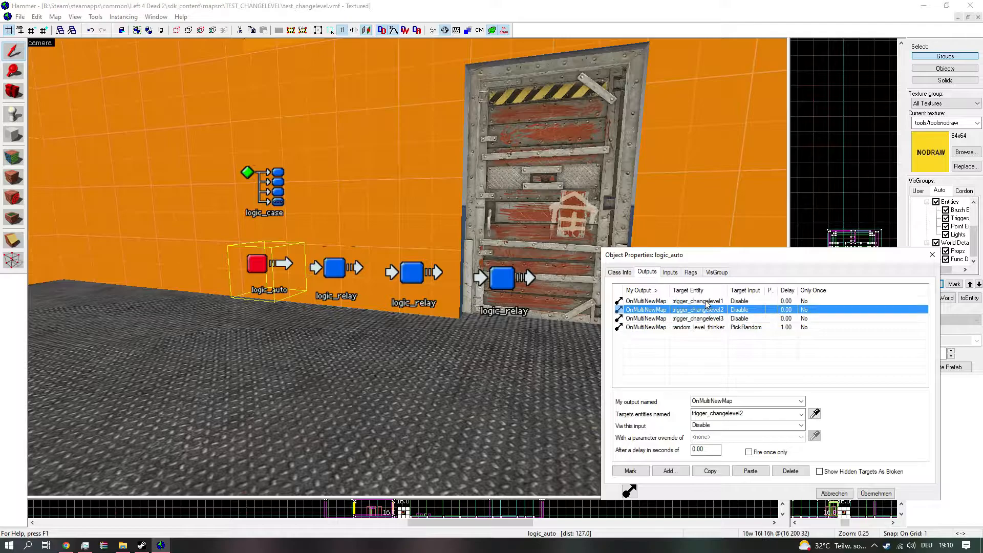
click(645, 300)
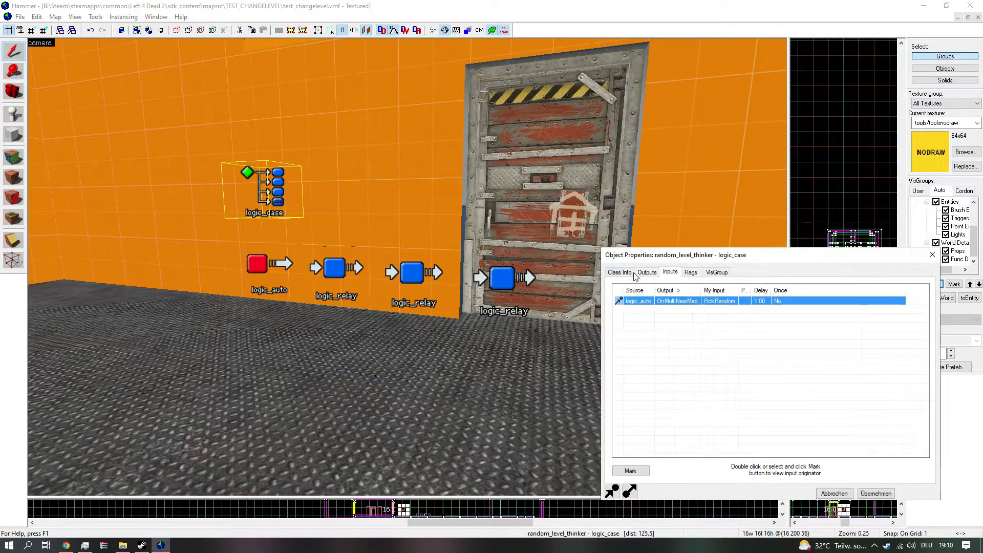
- Inspect the logic_case's OnCase01 and OnCase02 outputs triggering level1 and level2, then select logic_relay level2
click(646, 272)
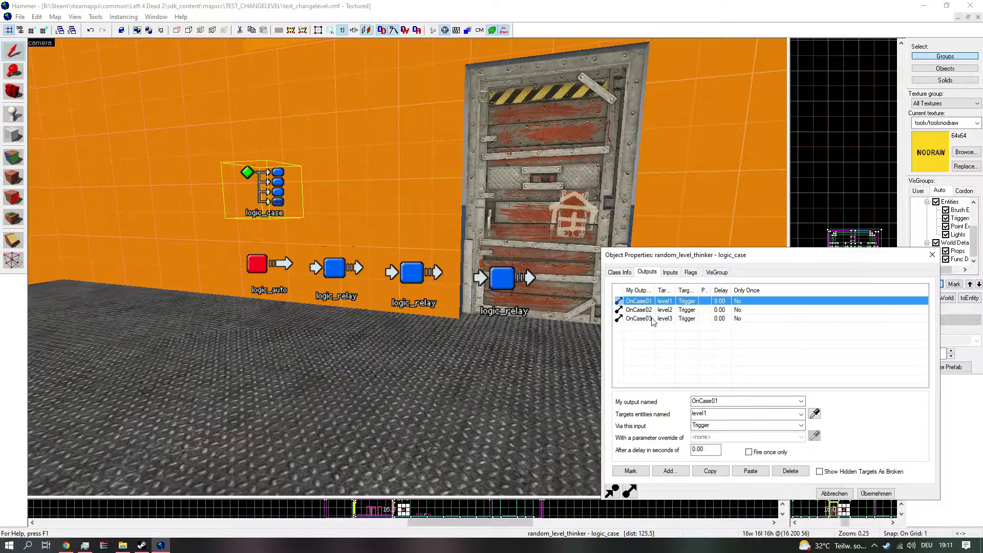
click(639, 300)
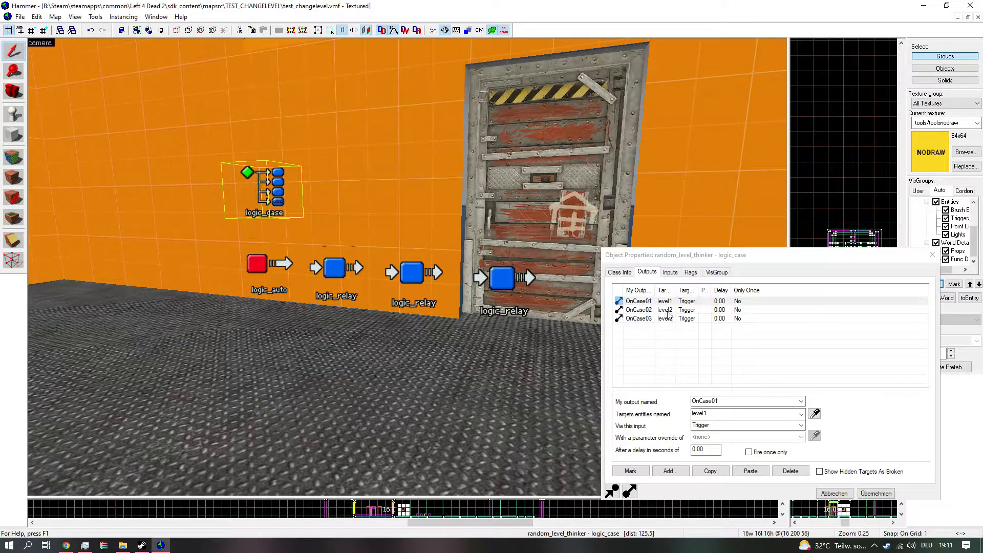
click(639, 309)
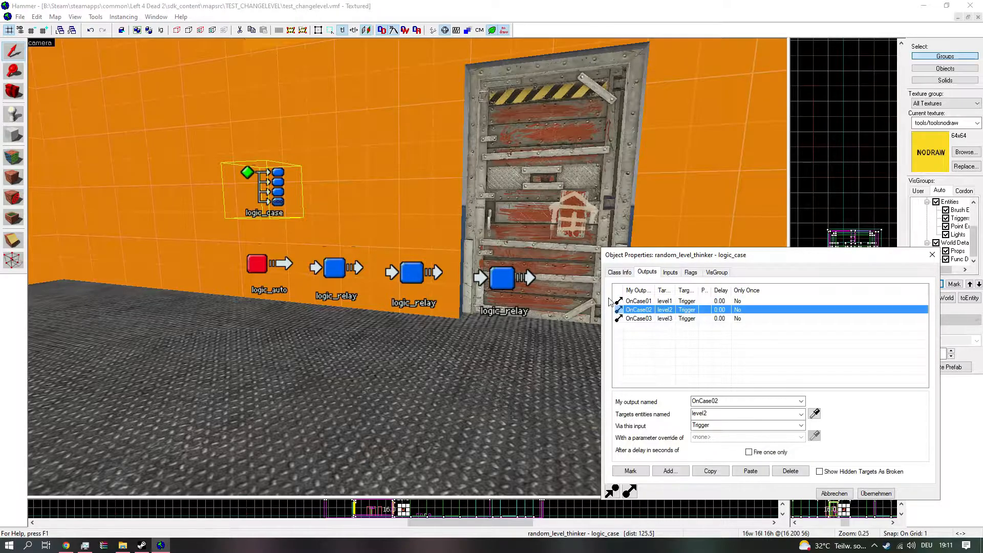
click(335, 269)
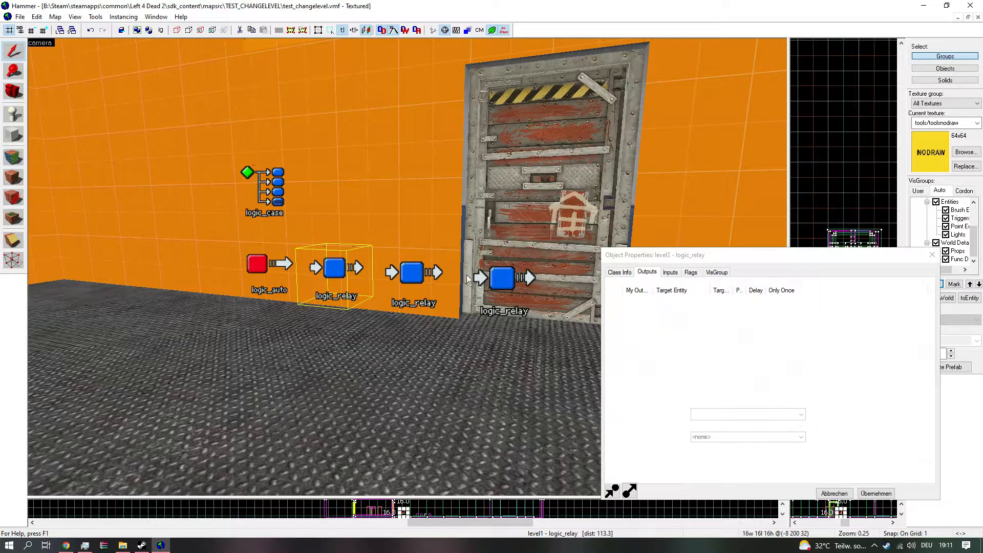
- View trigger_changelevel2's Class Info: starts disabled, targets test_changelevel_map2 via test_map_landmark
click(411, 271)
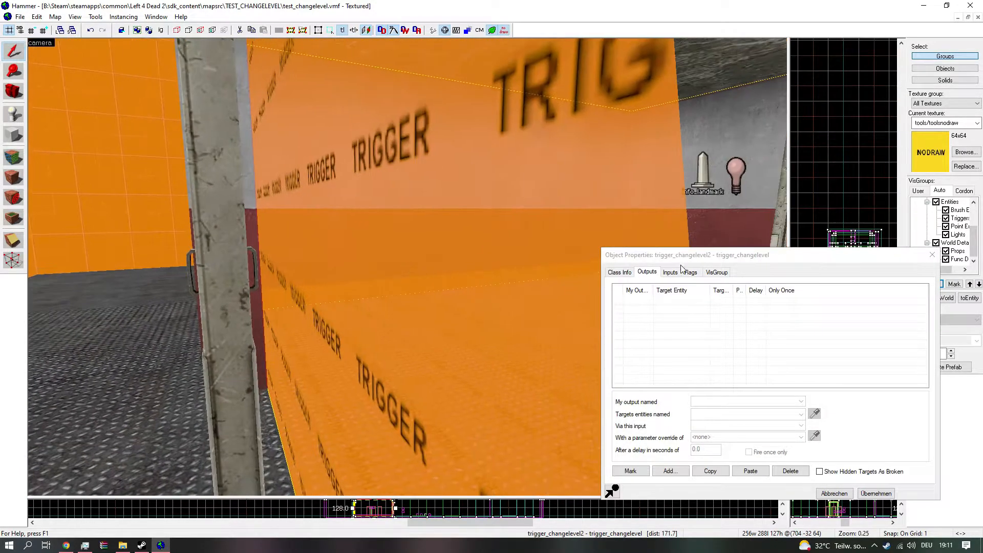
click(618, 272)
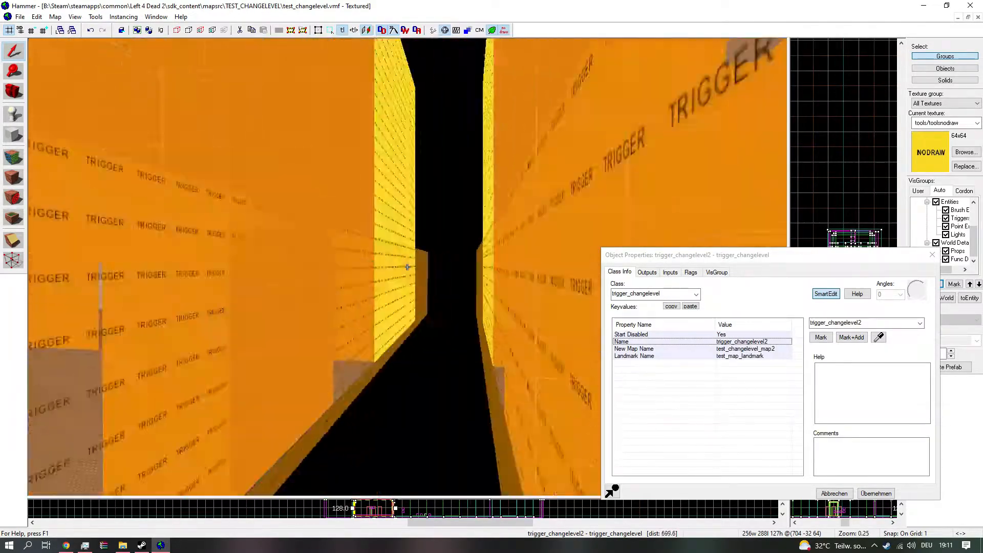